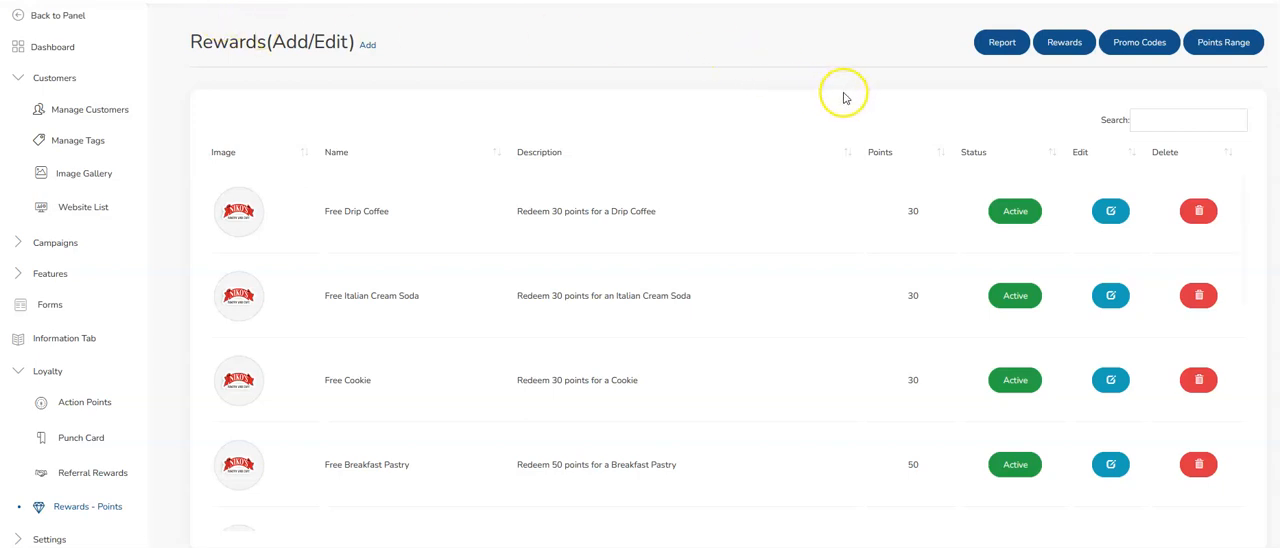
mouse_move(490, 210)
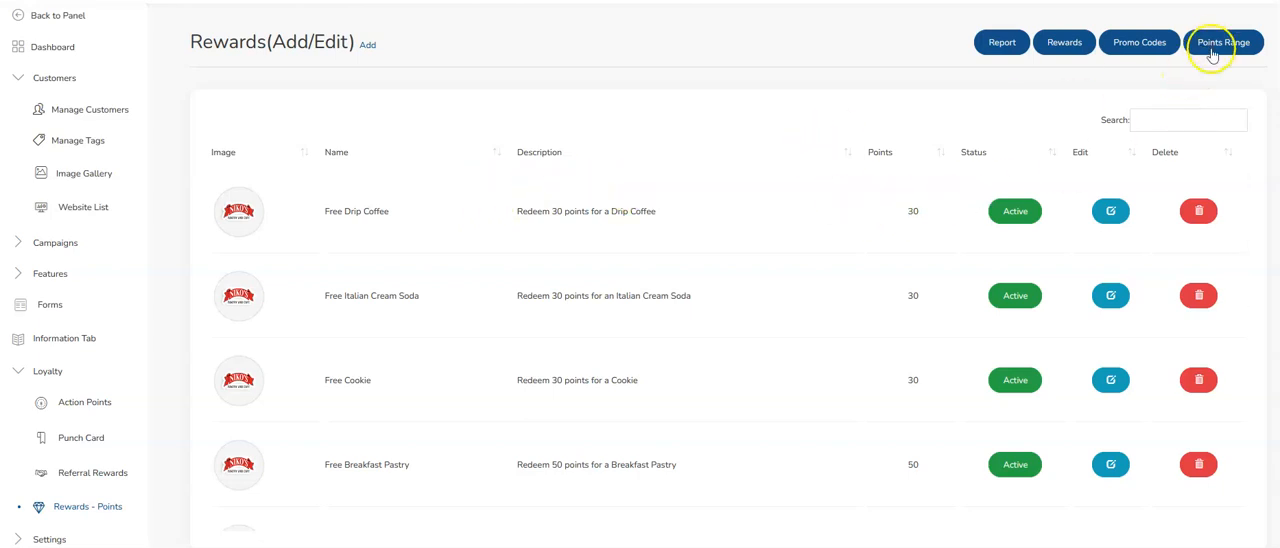
- Show the Points Range settings listing Nikos Bakery's 0 to 10,000,000 range
click(1222, 42)
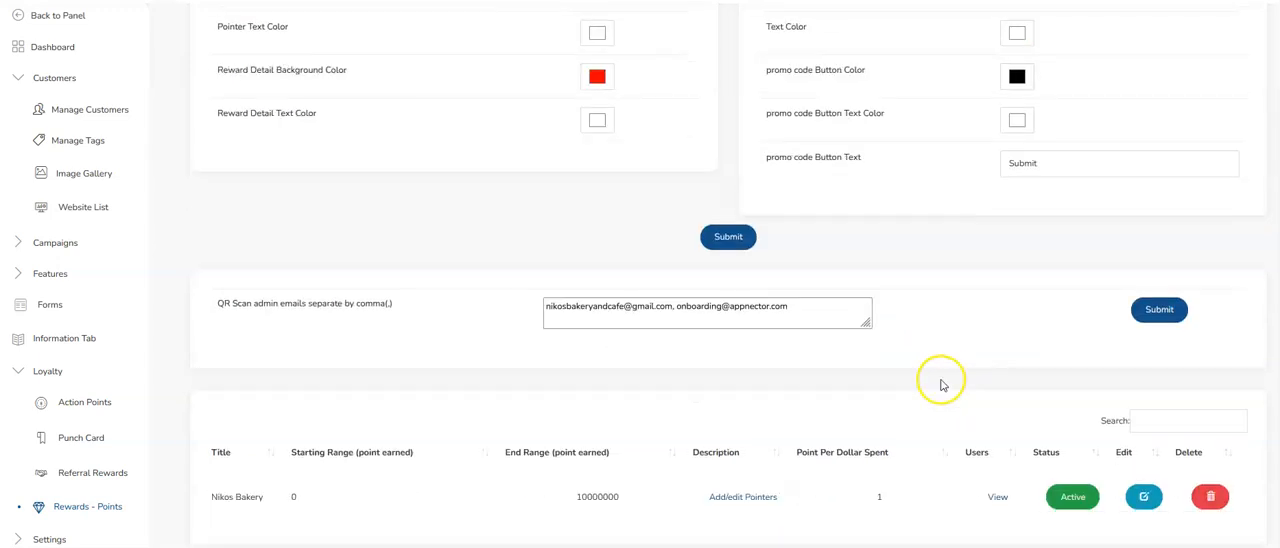
mouse_move(804, 480)
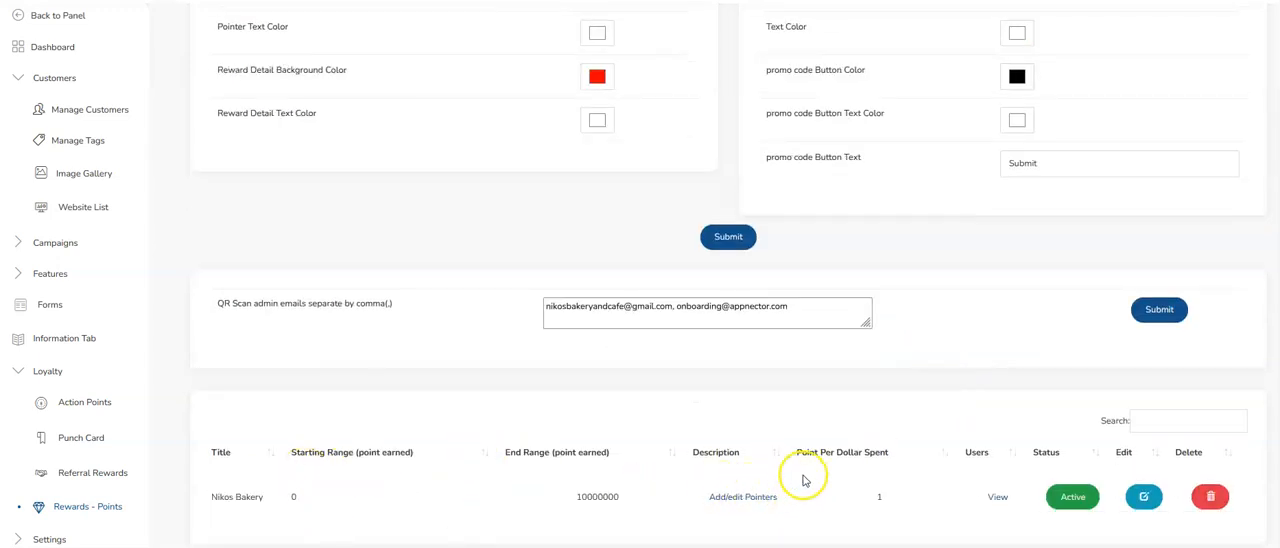
mouse_move(1010, 490)
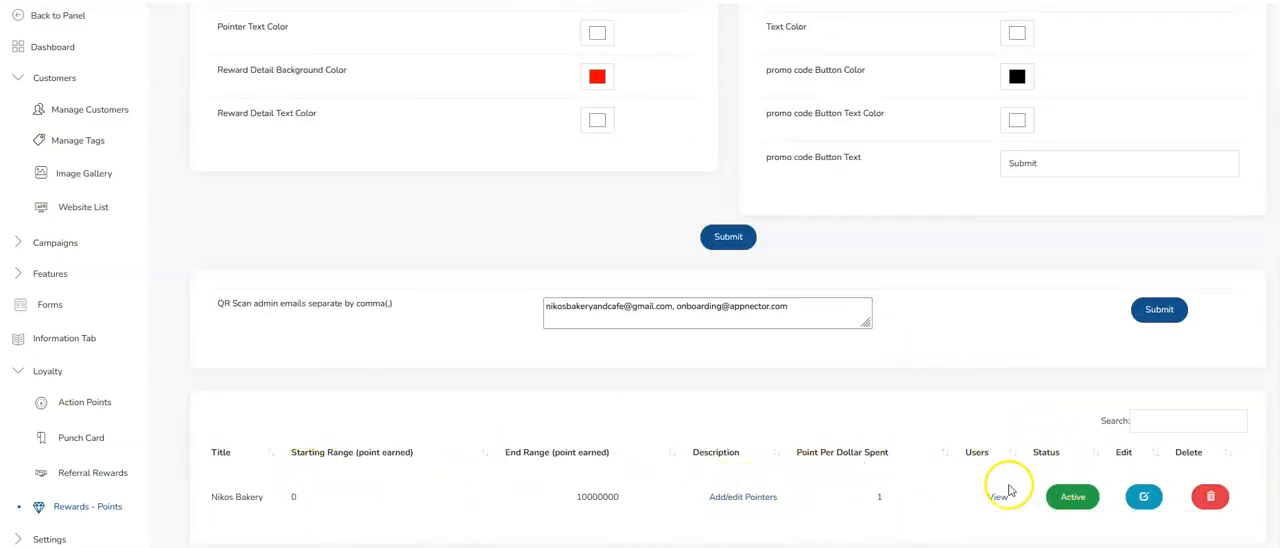
- View a Nikos Bakery customer's points history with 39 earned entries and a Free Drip Coffee redemption
click(1000, 496)
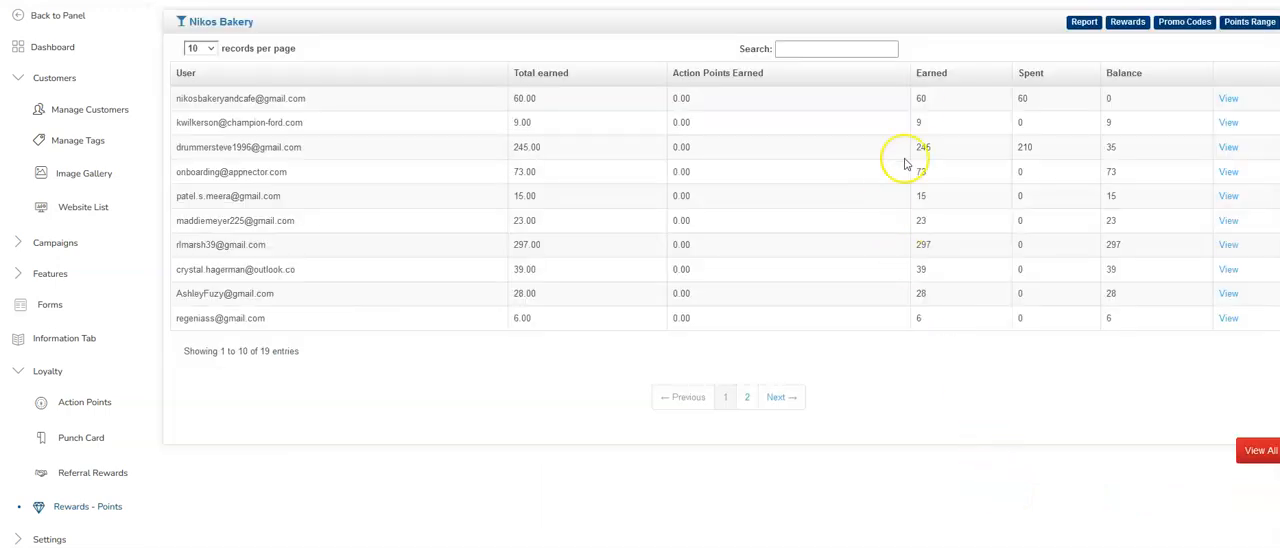
mouse_move(978, 146)
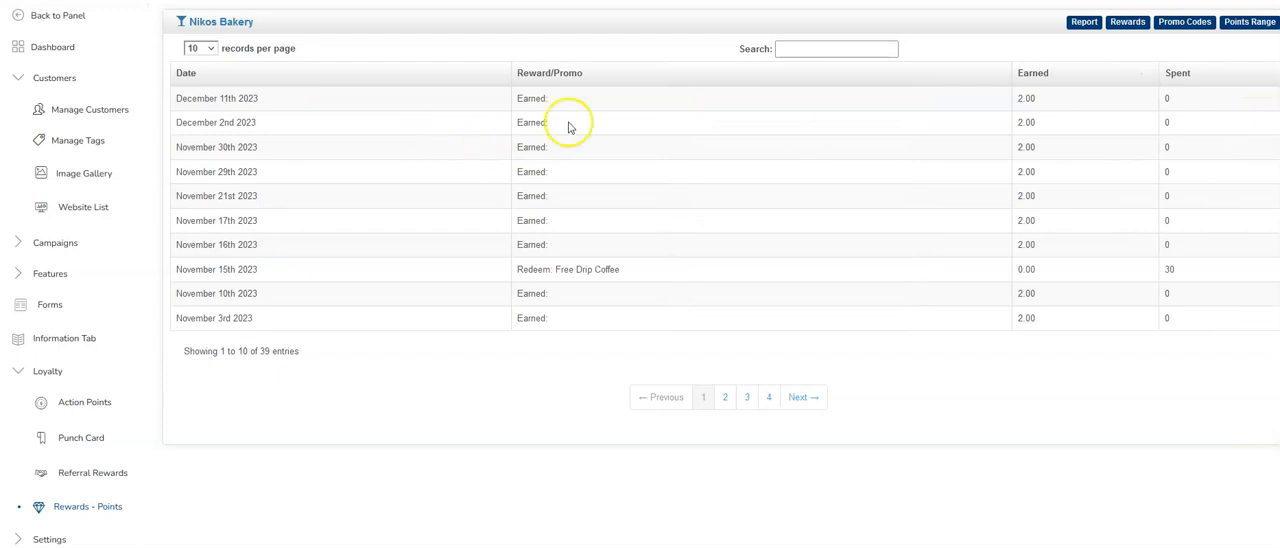
mouse_move(236, 110)
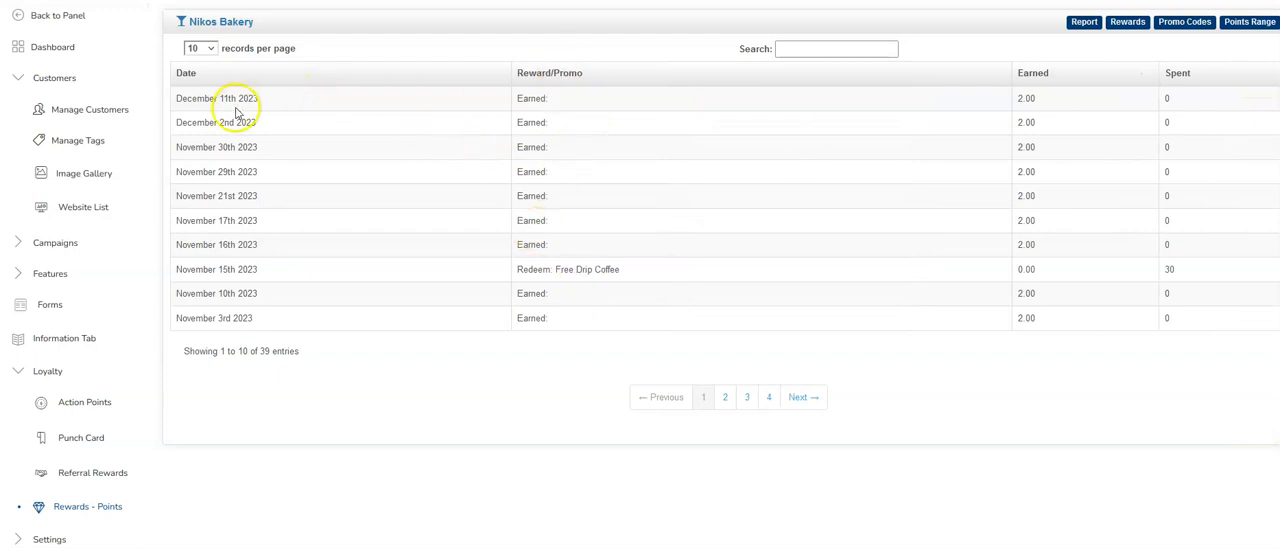
mouse_move(1012, 390)
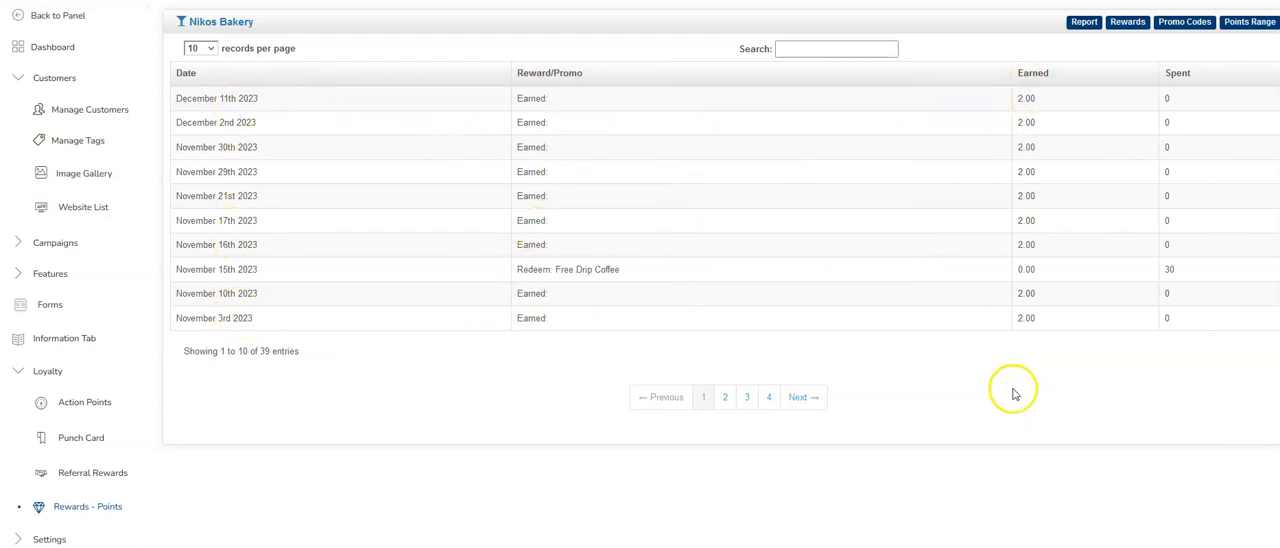
mouse_move(952, 48)
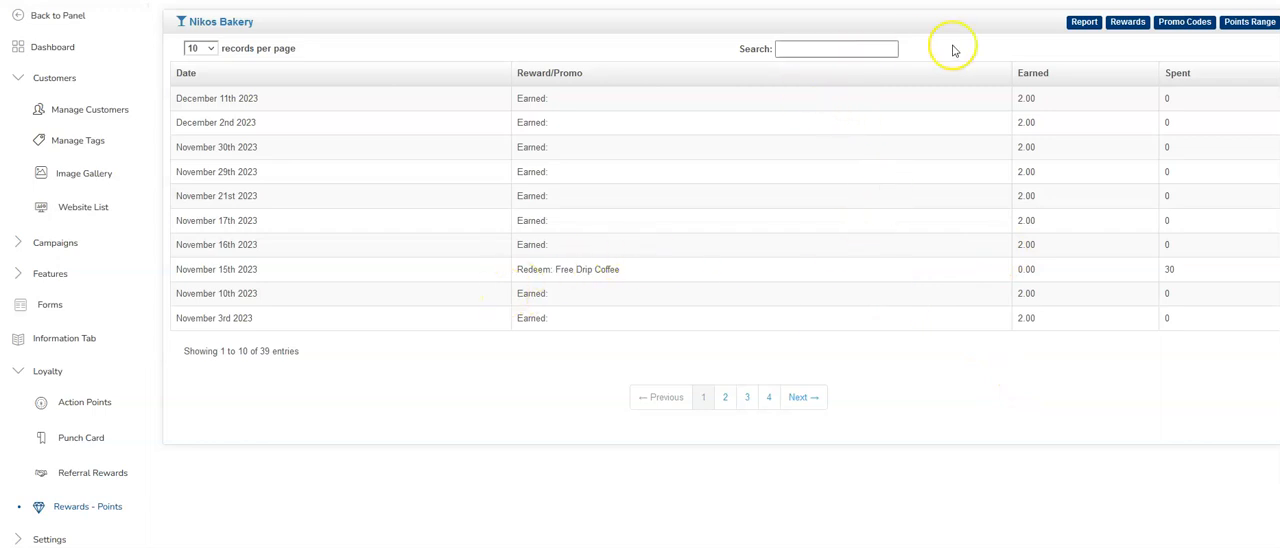
click(836, 48)
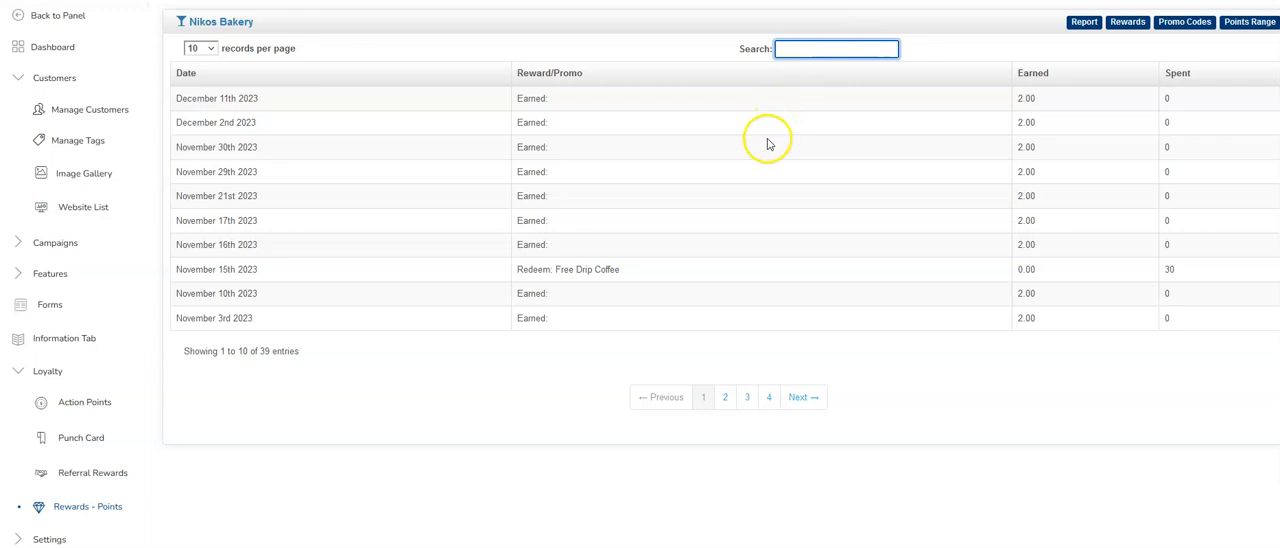
mouse_move(962, 94)
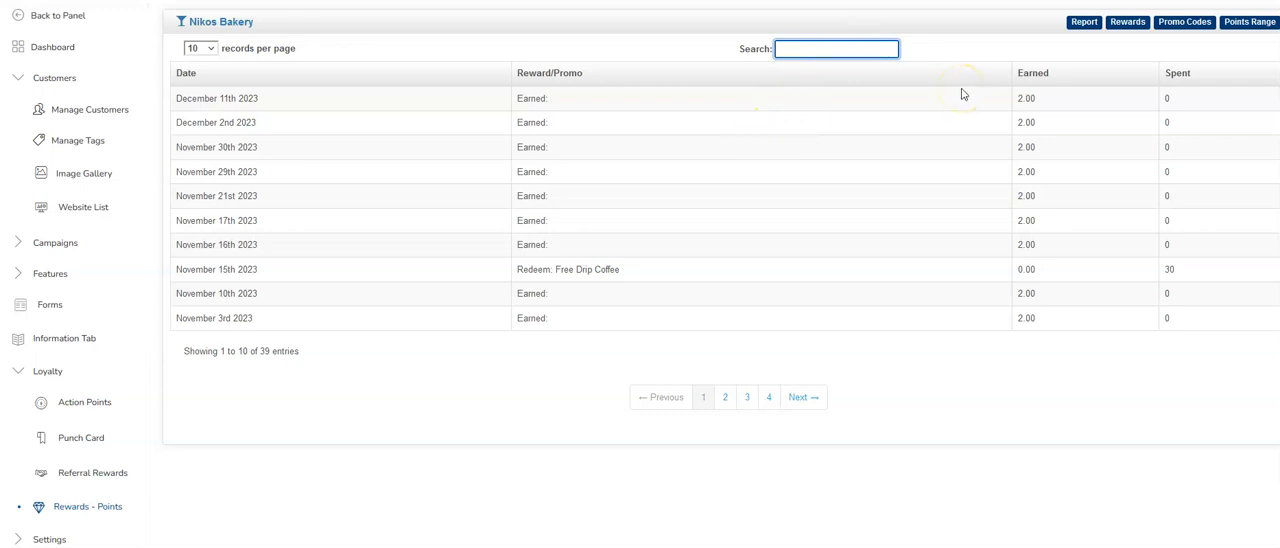
mouse_move(372, 208)
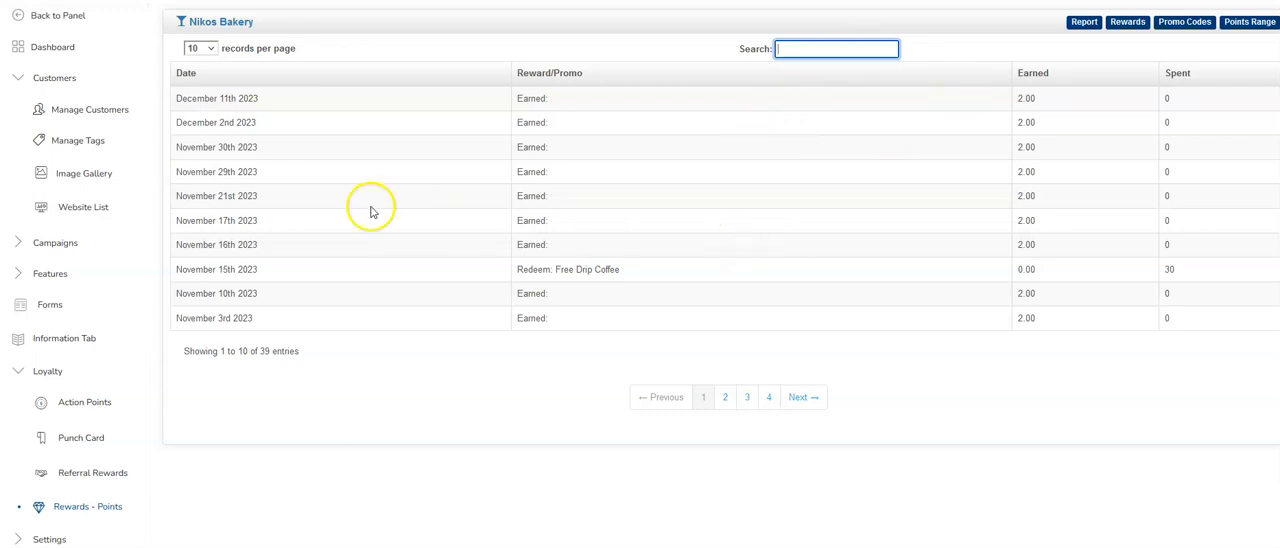
mouse_move(92, 108)
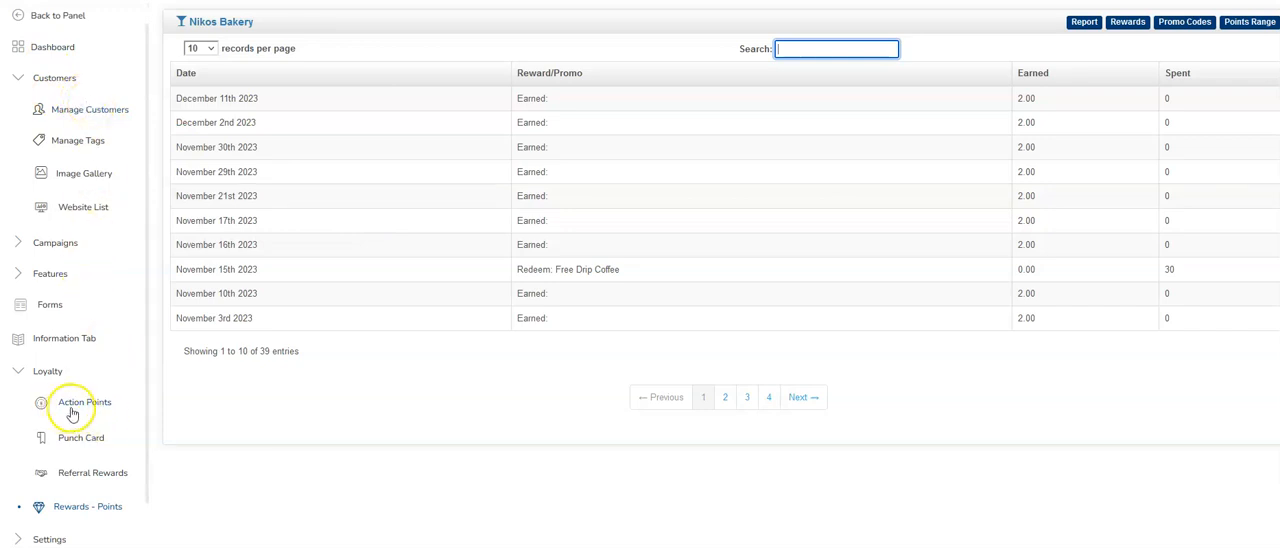
- Review the Action Points list with its single 'Admin rewarded' action worth 1 point, checking the available action types
click(84, 402)
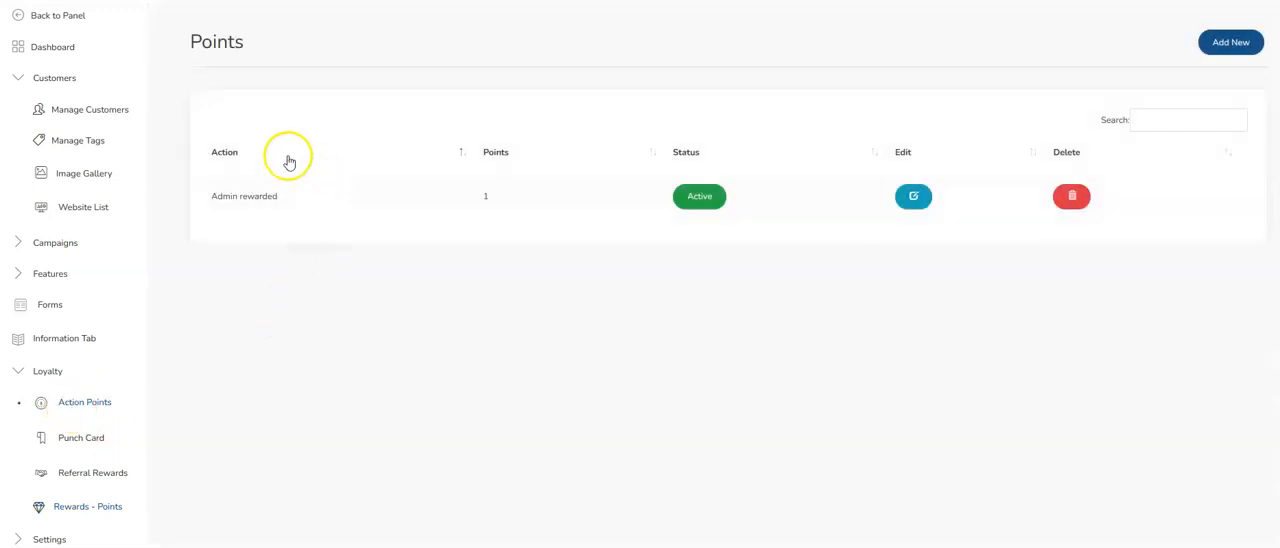
mouse_move(736, 164)
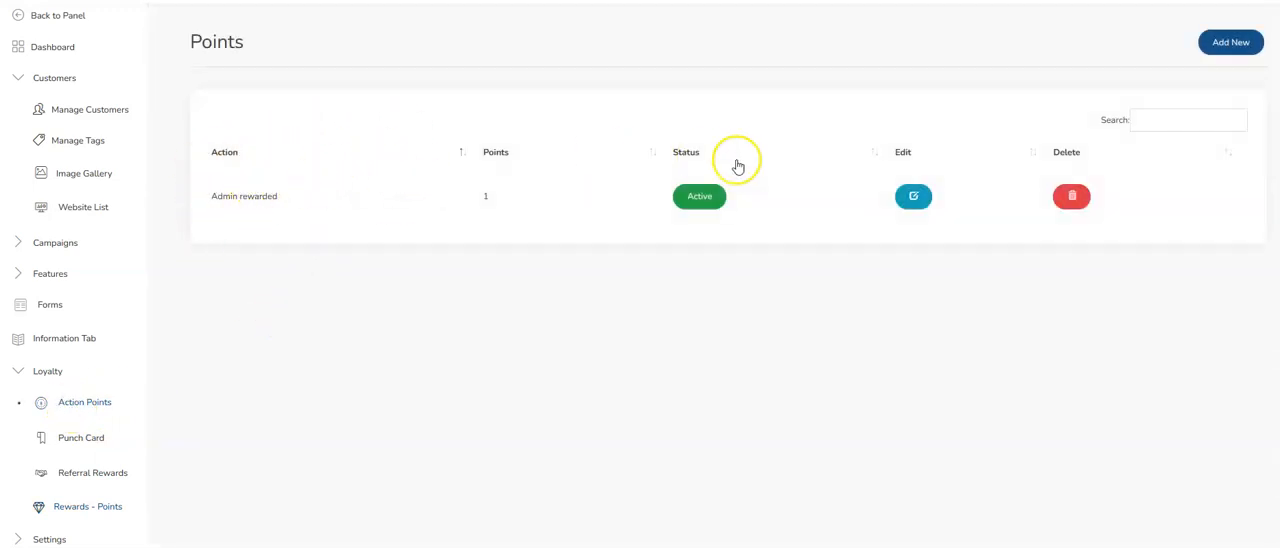
click(1232, 42)
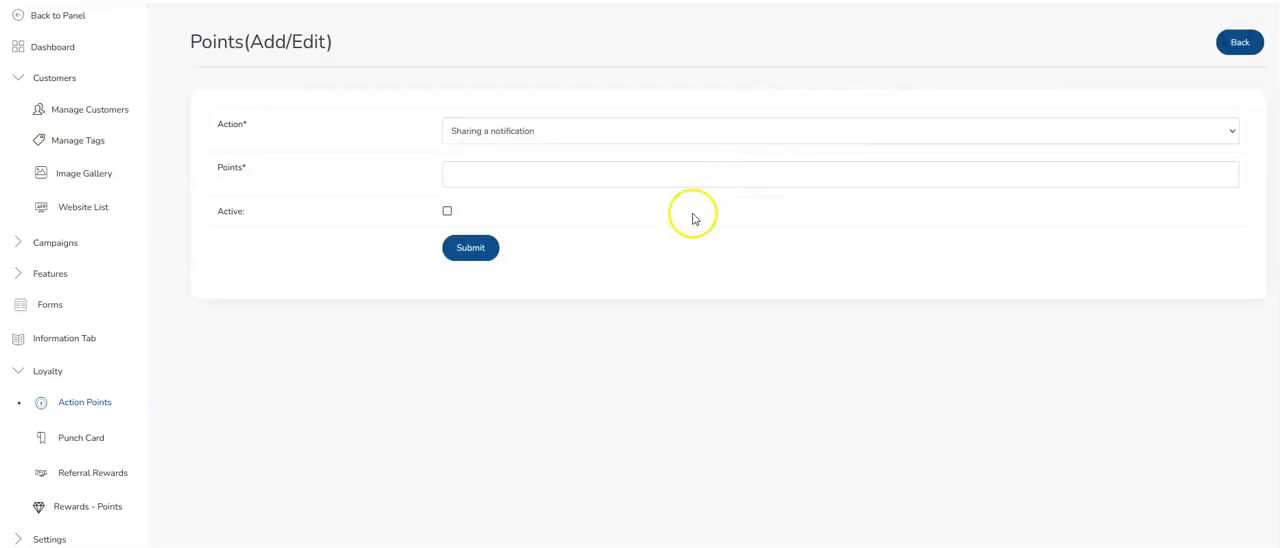
click(840, 130)
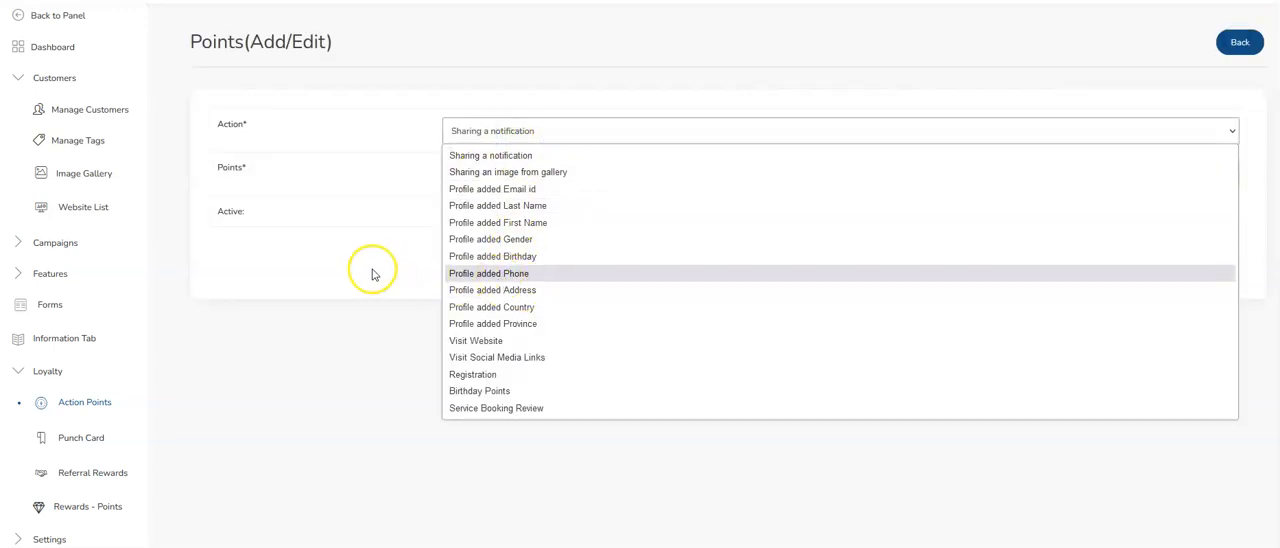
click(1240, 42)
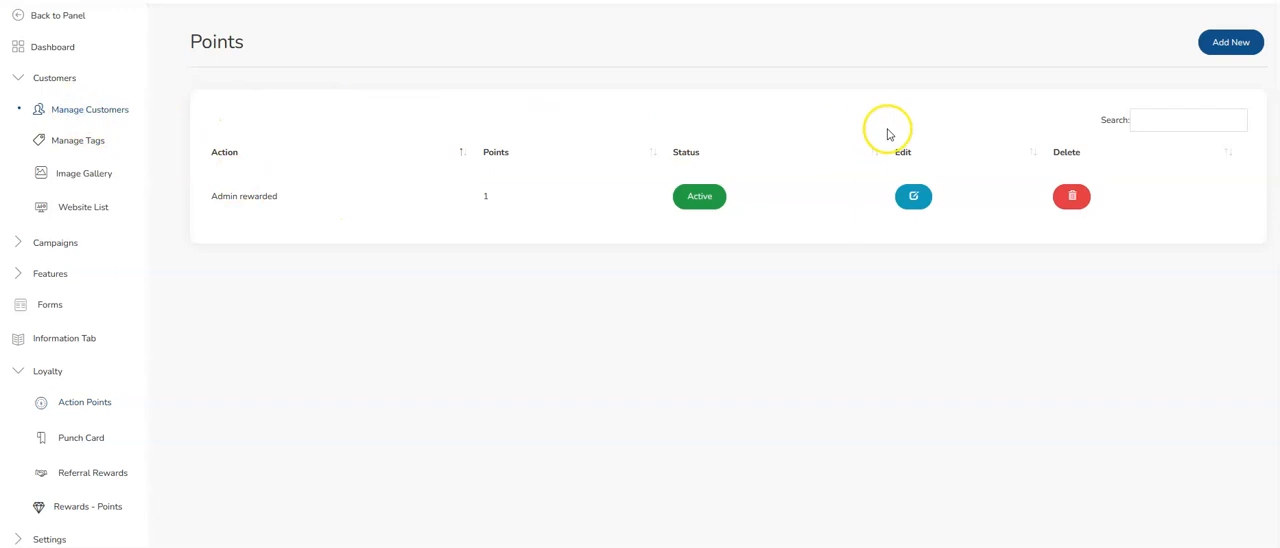
- From a customer's account Dollars section, start the Add Reward Points form with 1 point entered
click(92, 108)
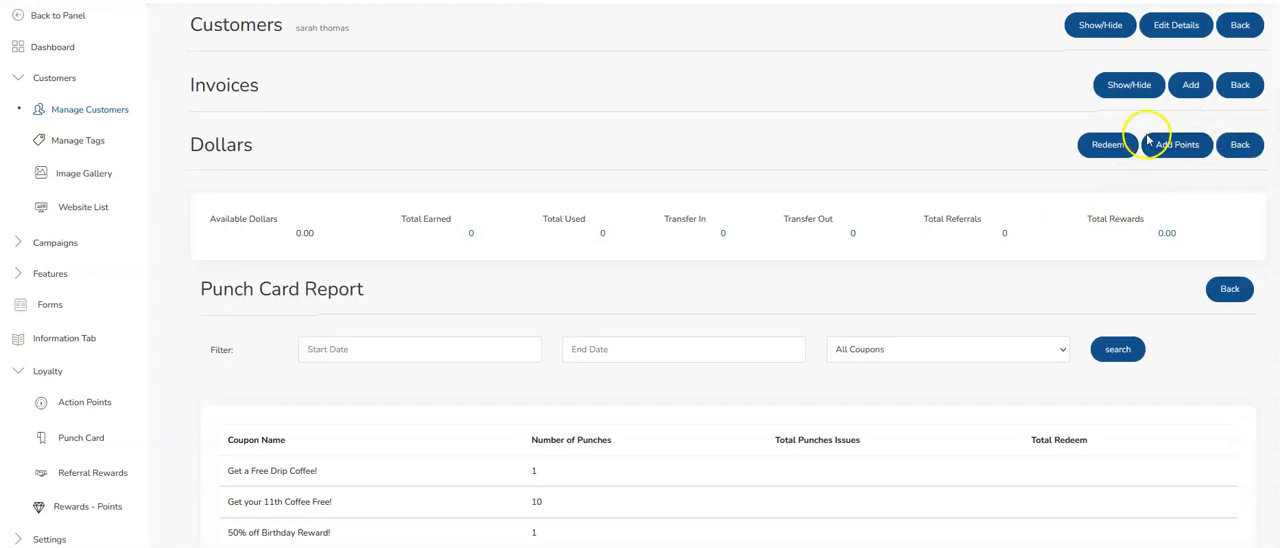
scroll(down, 3)
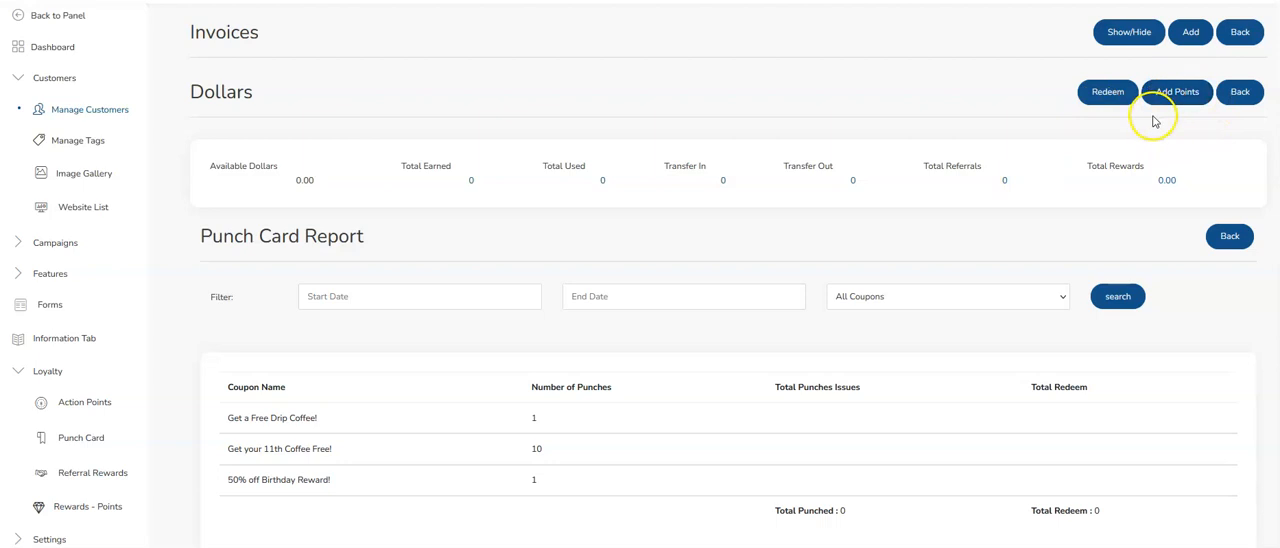
click(1176, 92)
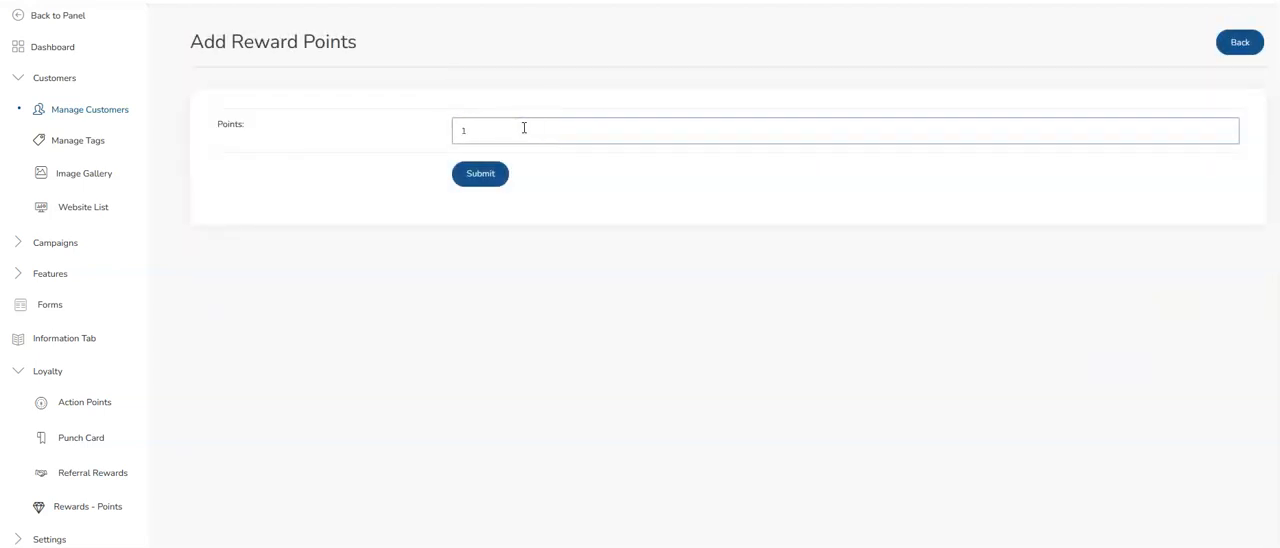
mouse_move(710, 92)
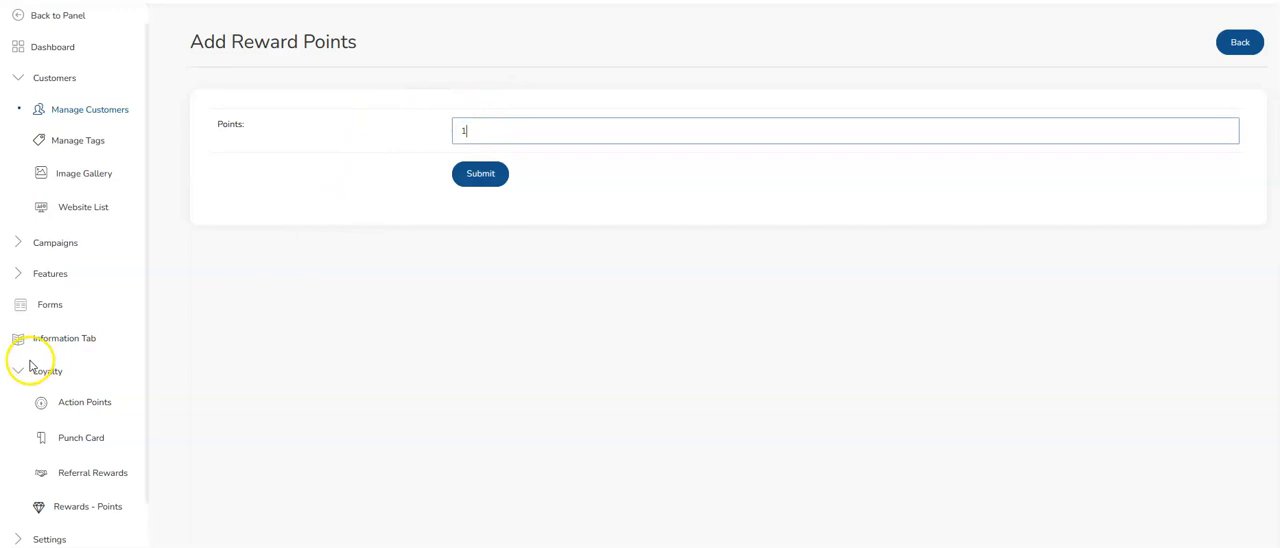
mouse_move(156, 368)
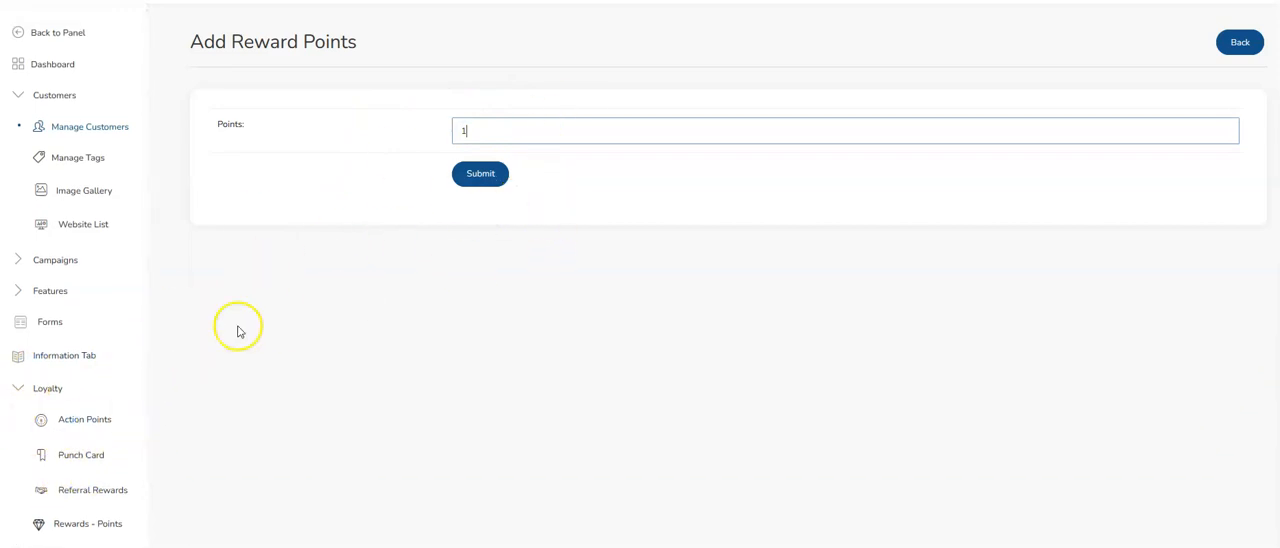
scroll(down, 3)
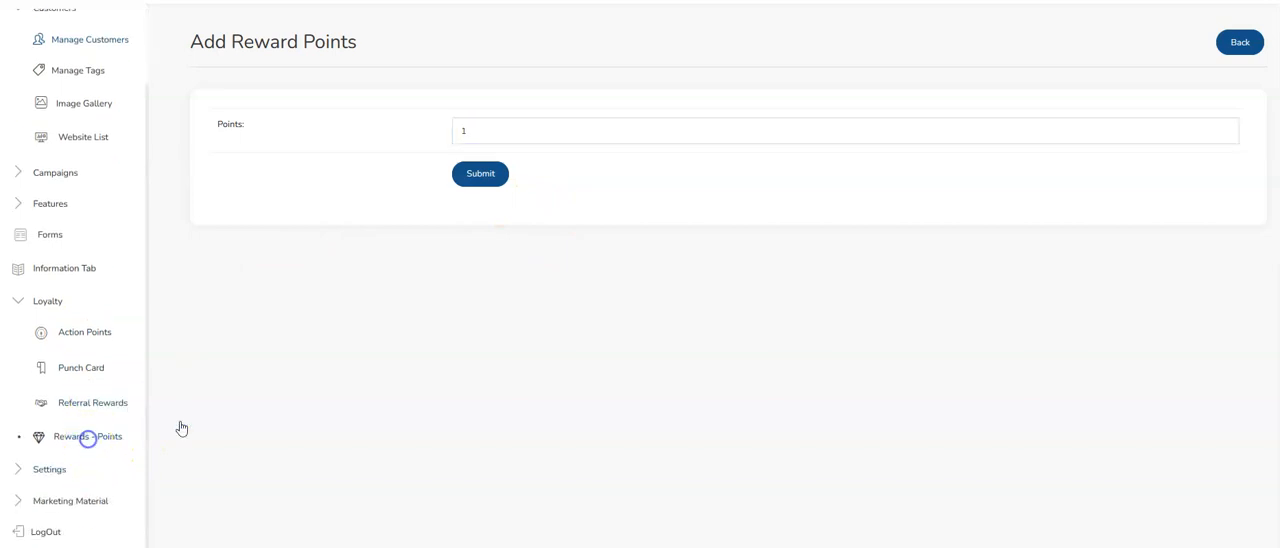
- Find the customer in the Rewards points report and show their December 18th 2023 'Earned: Action Points' 10-point entry
click(88, 436)
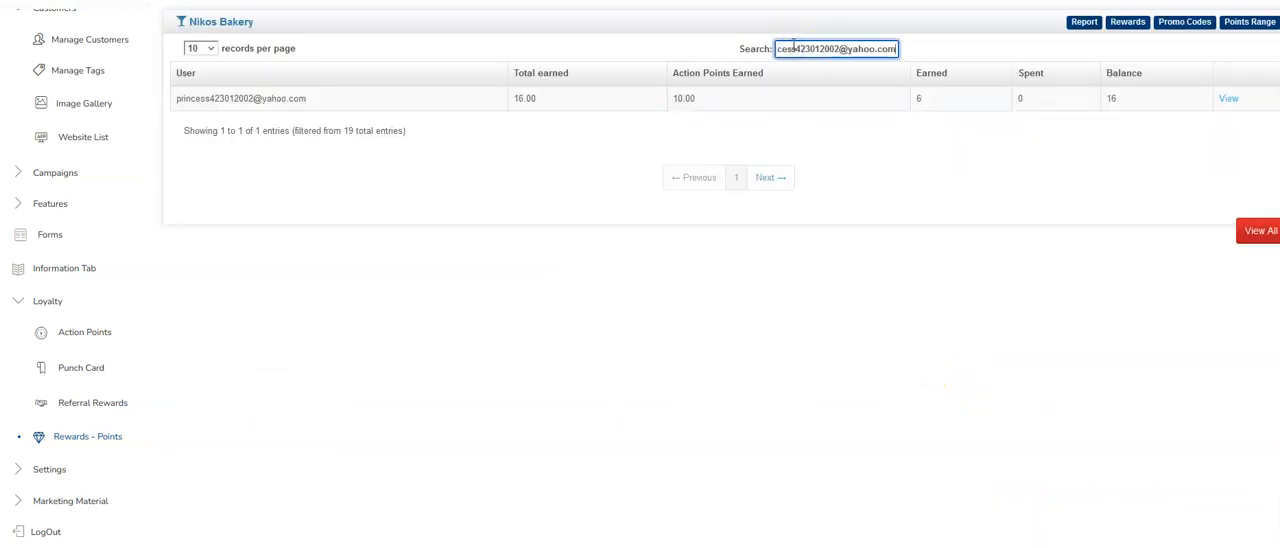
mouse_move(718, 88)
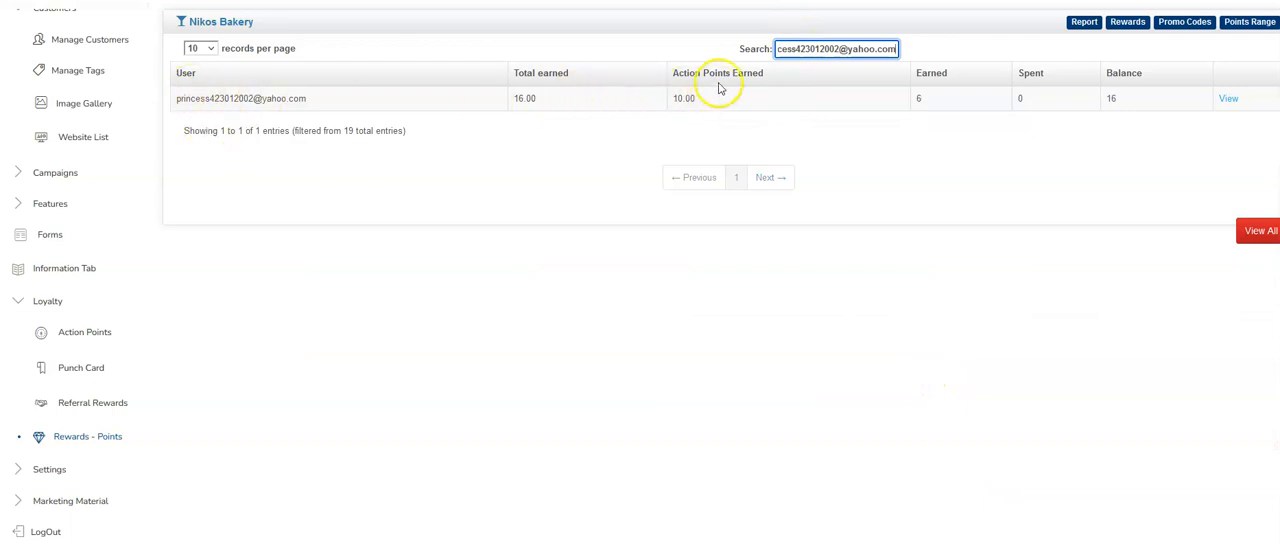
mouse_move(848, 138)
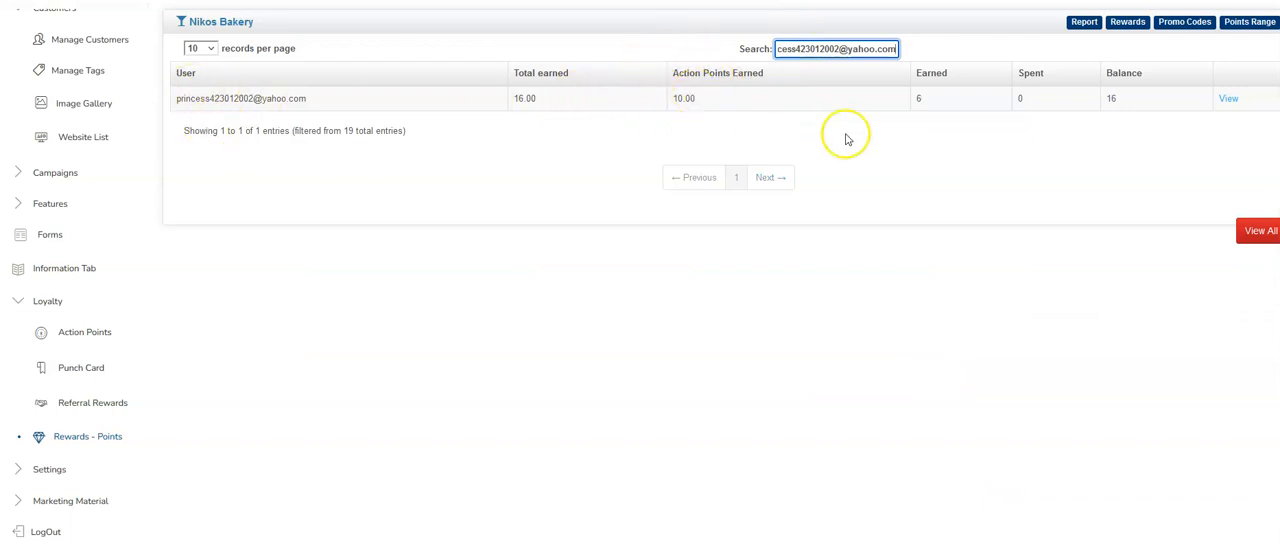
mouse_move(1228, 100)
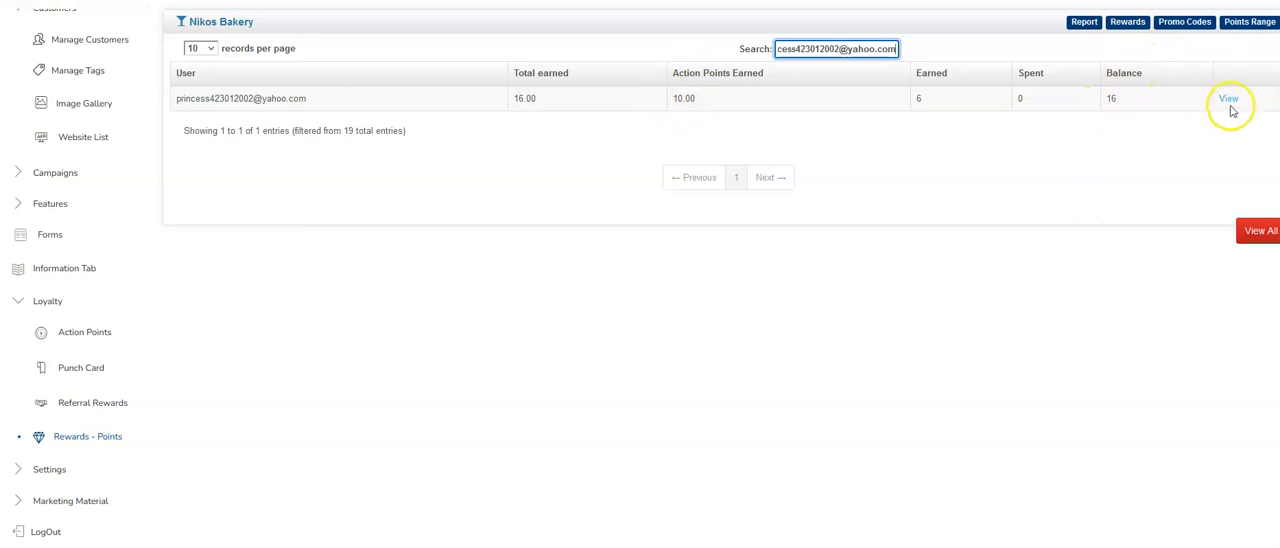
click(1228, 98)
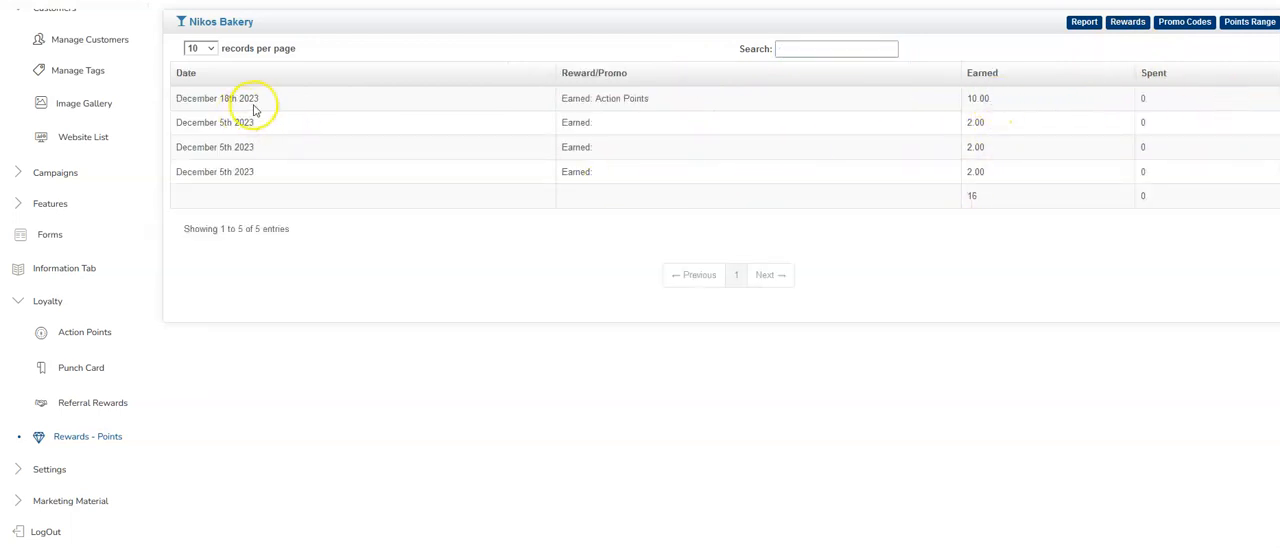
mouse_move(428, 112)
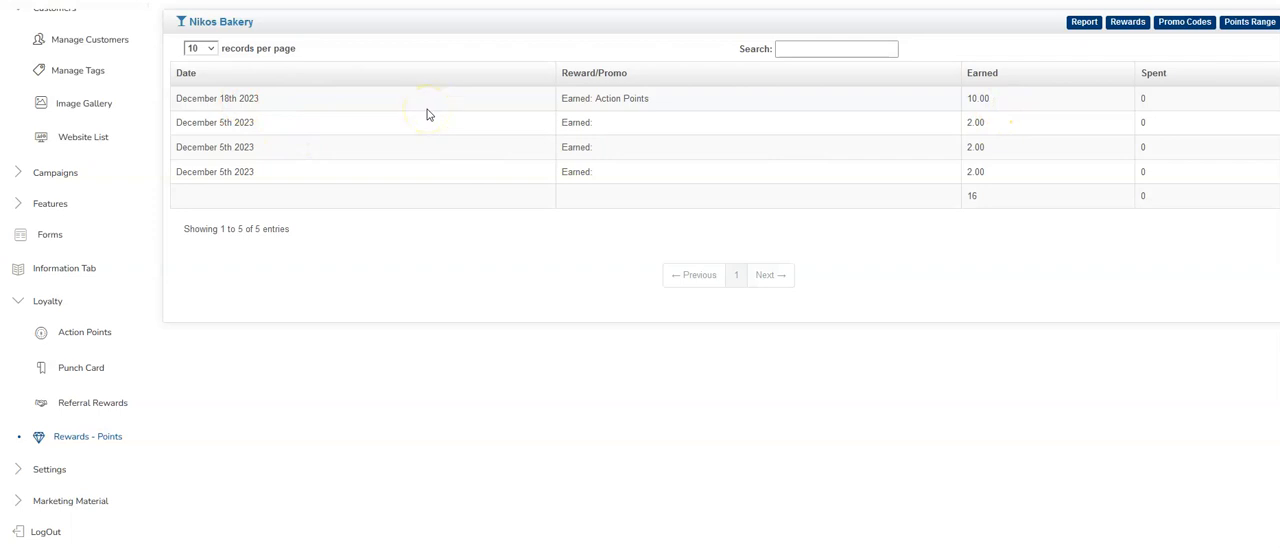